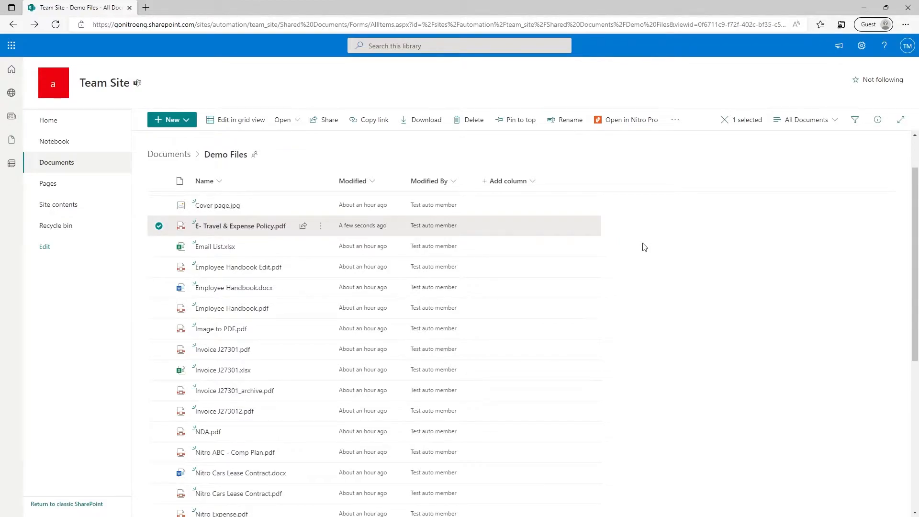
pyautogui.moveTo(487, 227)
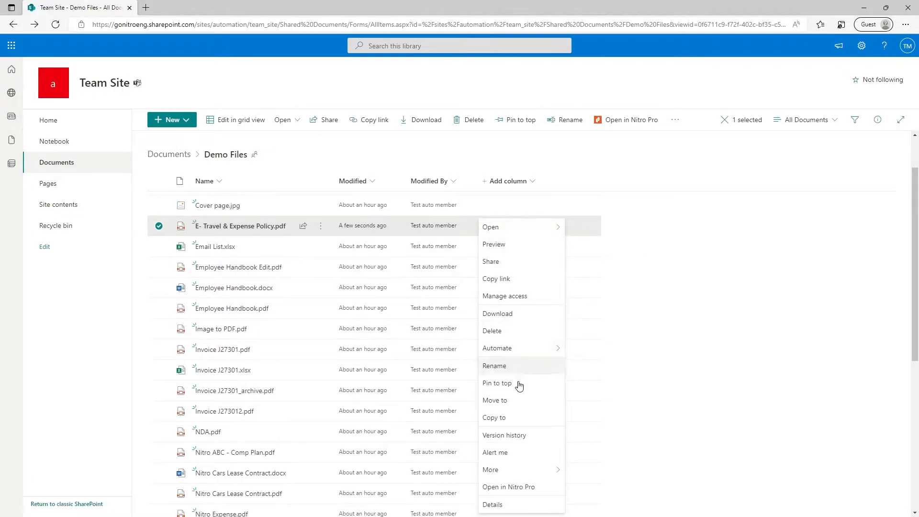
pyautogui.moveTo(530, 487)
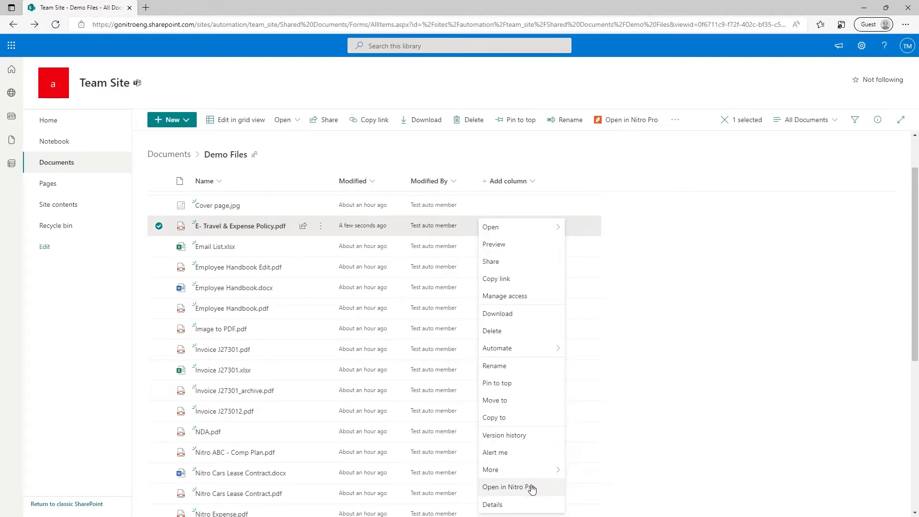
pyautogui.moveTo(611, 132)
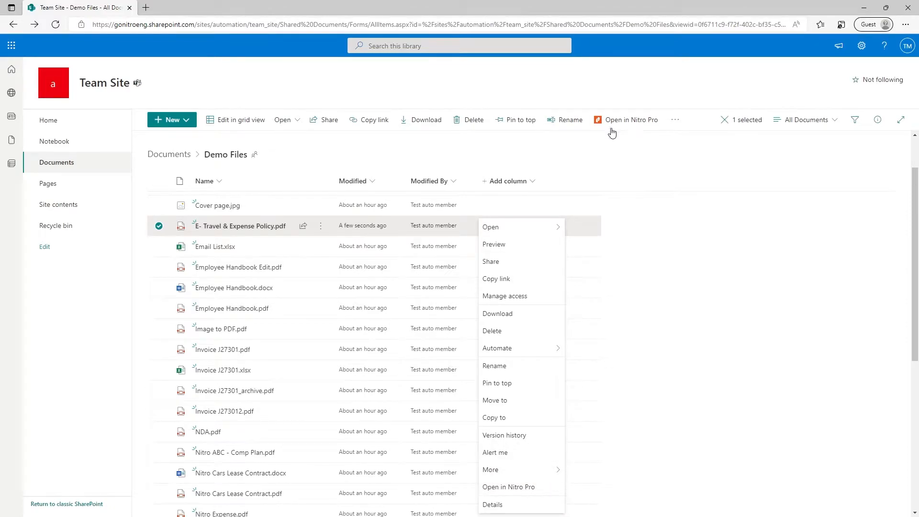
pyautogui.moveTo(611, 125)
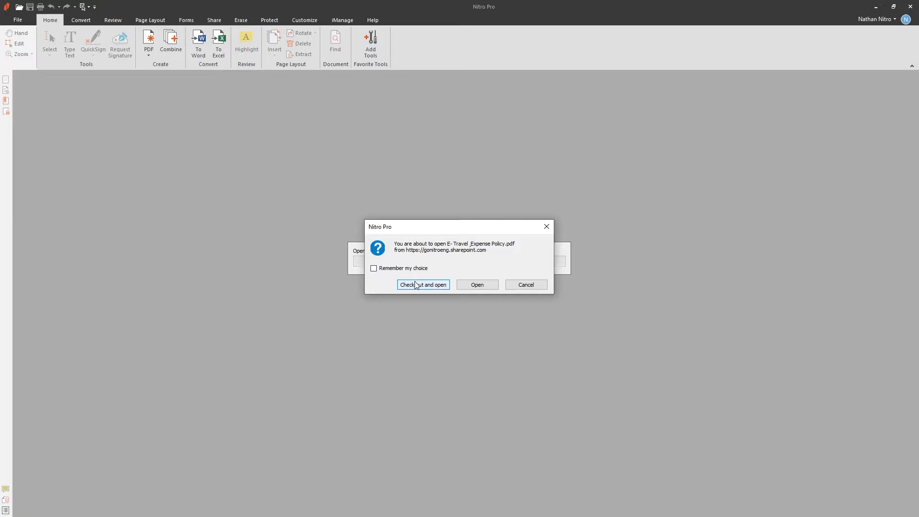
# Step: Check out E- Travel & Expense Policy.pdf and open it in Nitro Pro
pyautogui.click(422, 284)
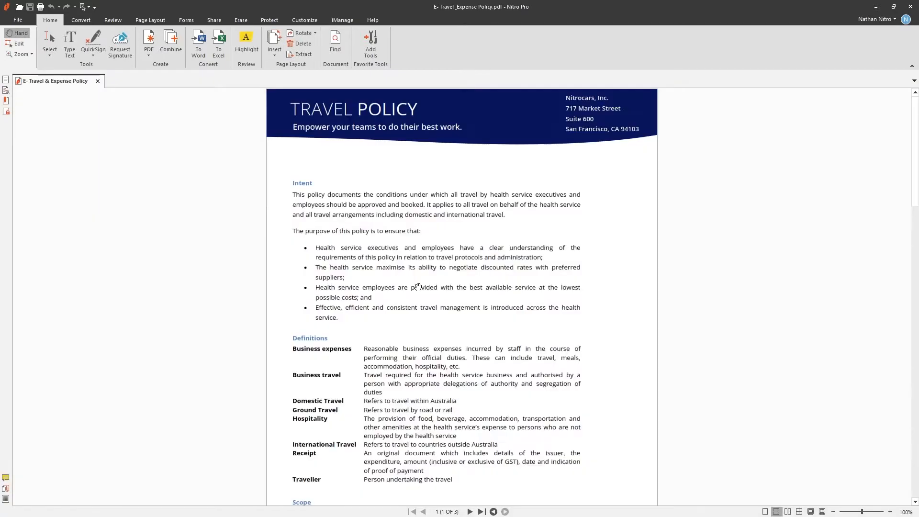
# Step: Scroll through the policy to the signed Employee acknowledgement section on page 3
pyautogui.scroll(-3)
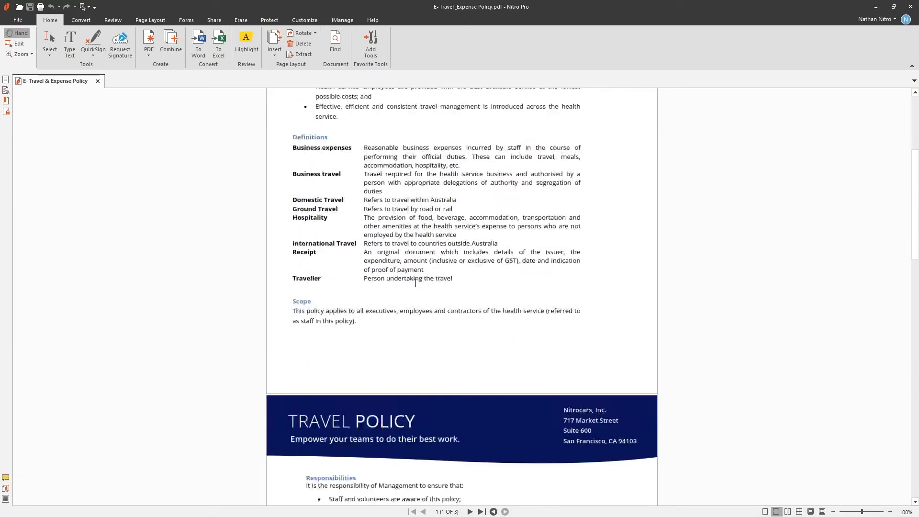
pyautogui.scroll(-3)
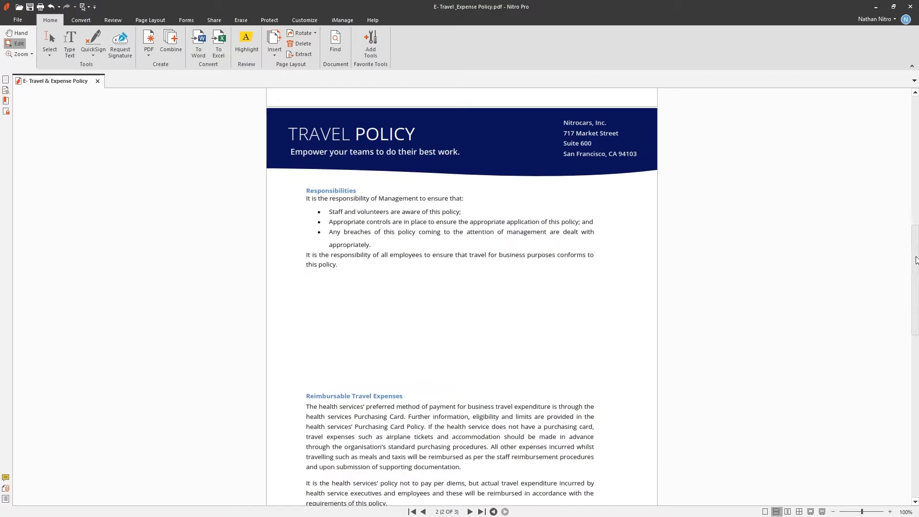
pyautogui.scroll(-3)
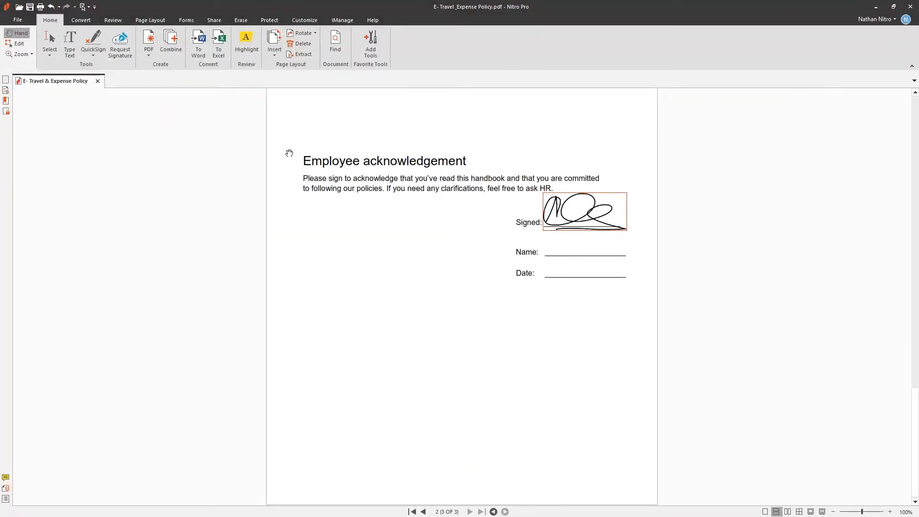
# Step: Close and save the policy, then check it in with comment 'Signed by Erick.'
pyautogui.click(98, 81)
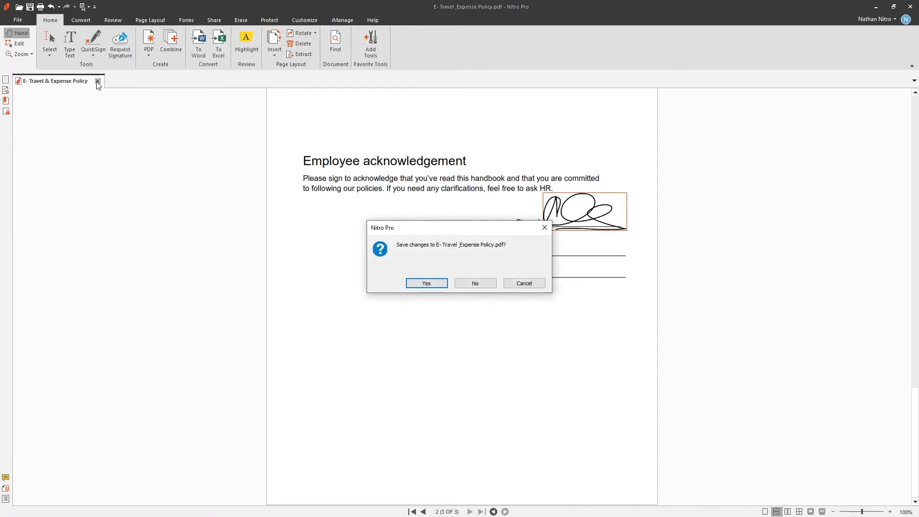
pyautogui.moveTo(426, 282)
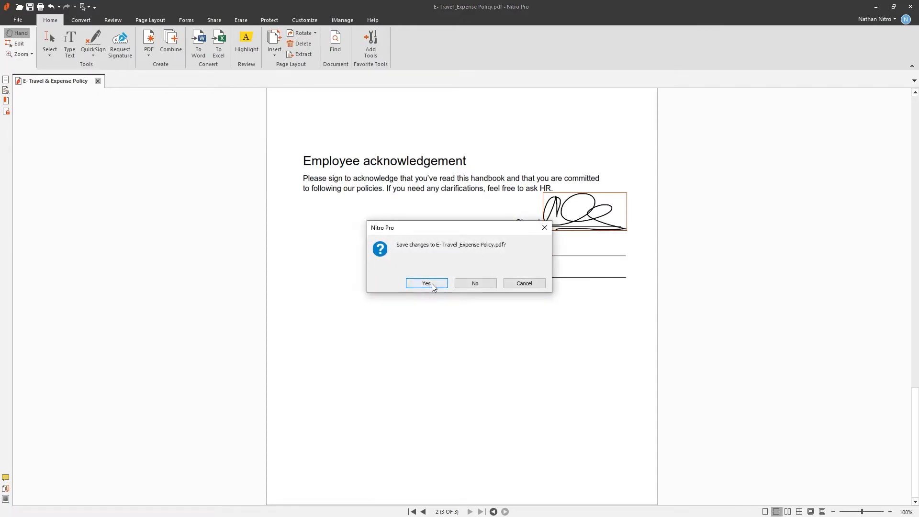
pyautogui.click(426, 283)
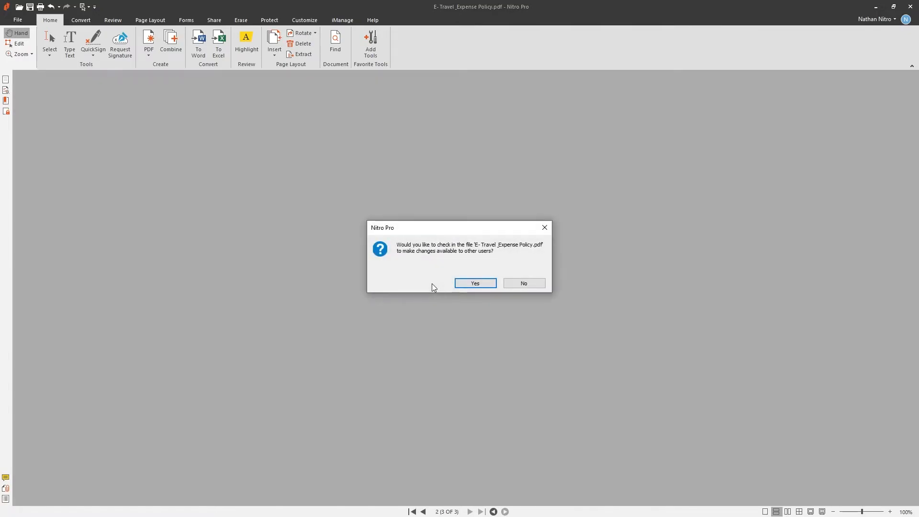
pyautogui.click(474, 283)
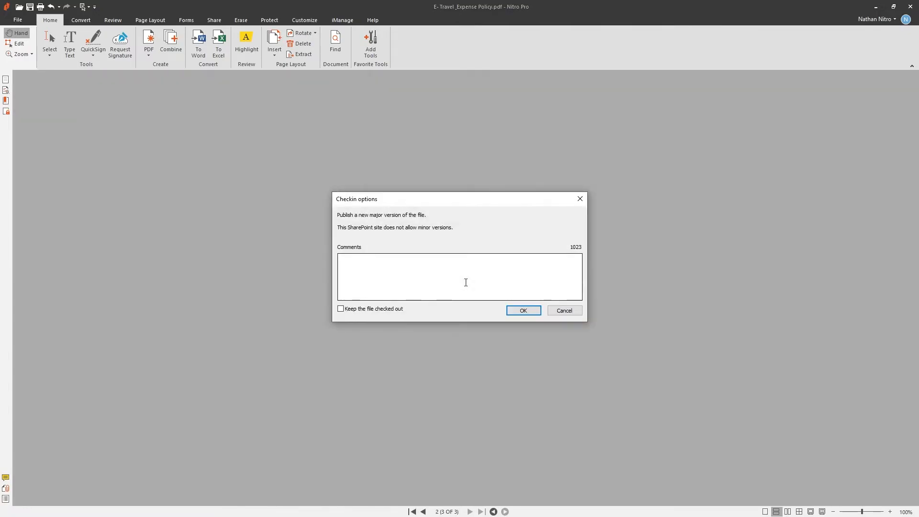
pyautogui.write('Signed')
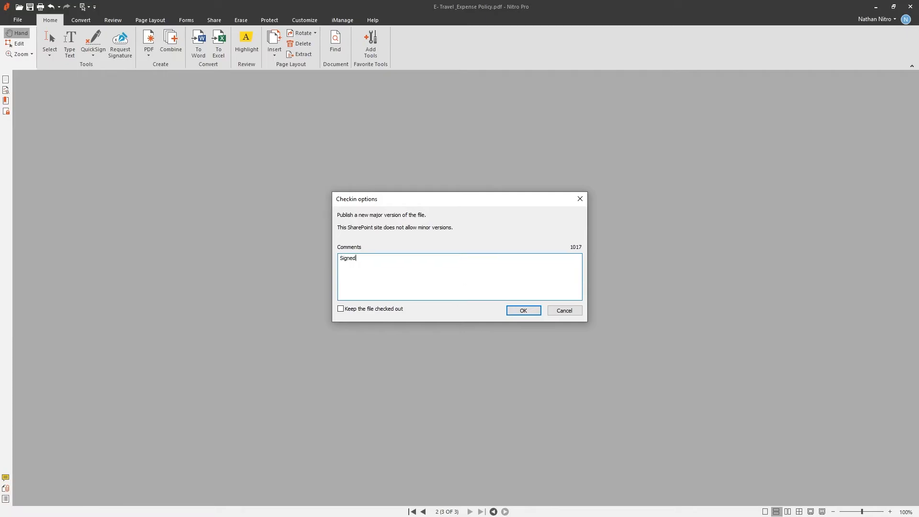
pyautogui.write('by Erick.')
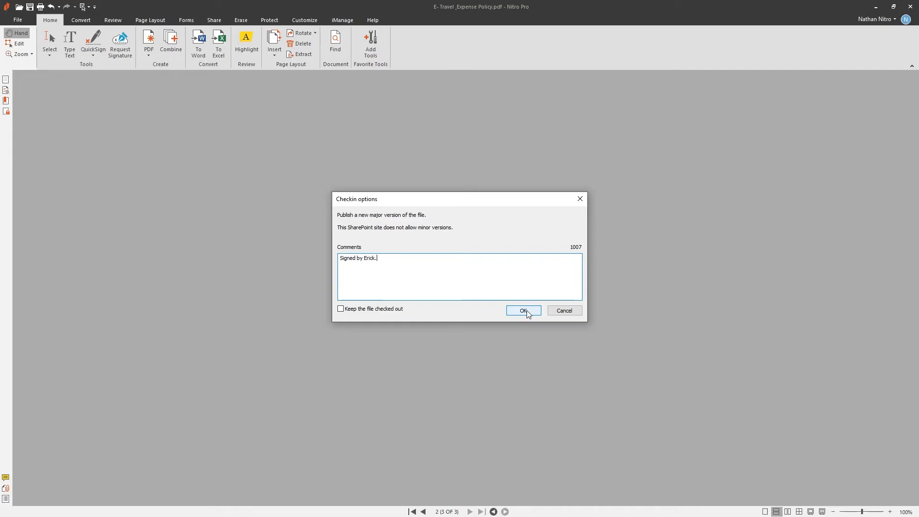
pyautogui.click(523, 310)
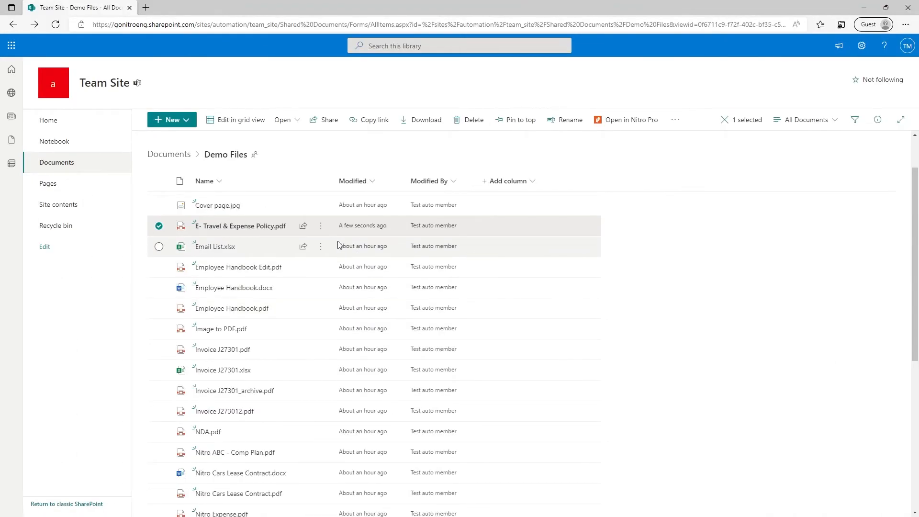
# Step: Open the actions menu for E- Travel & Expense Policy.pdf in the Demo Files library
pyautogui.click(320, 225)
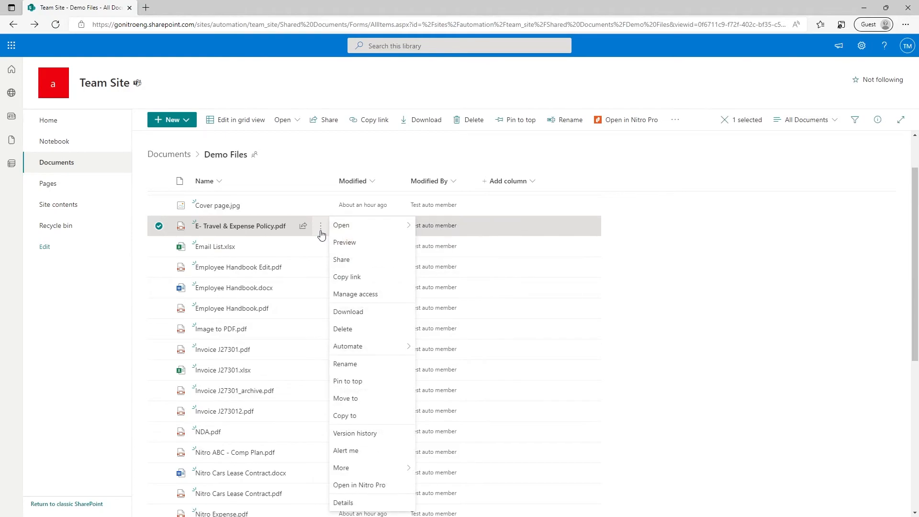